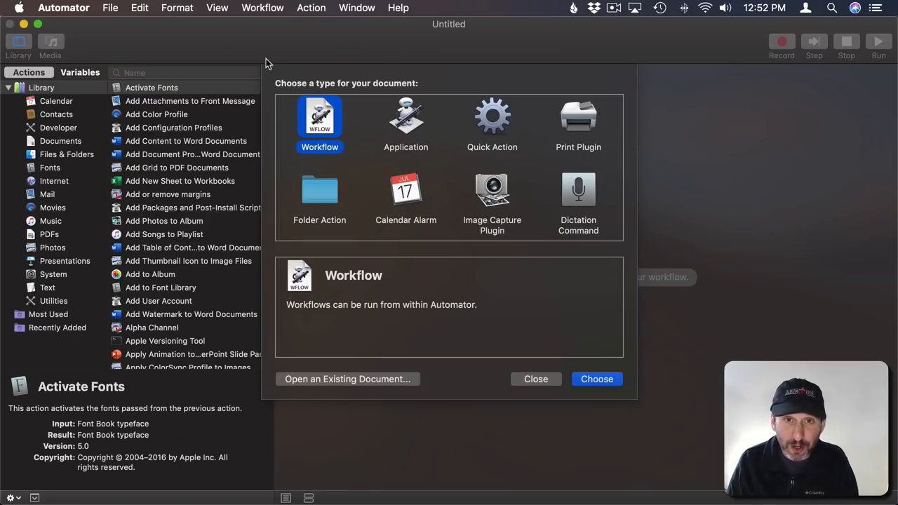
pyautogui.moveTo(420, 125)
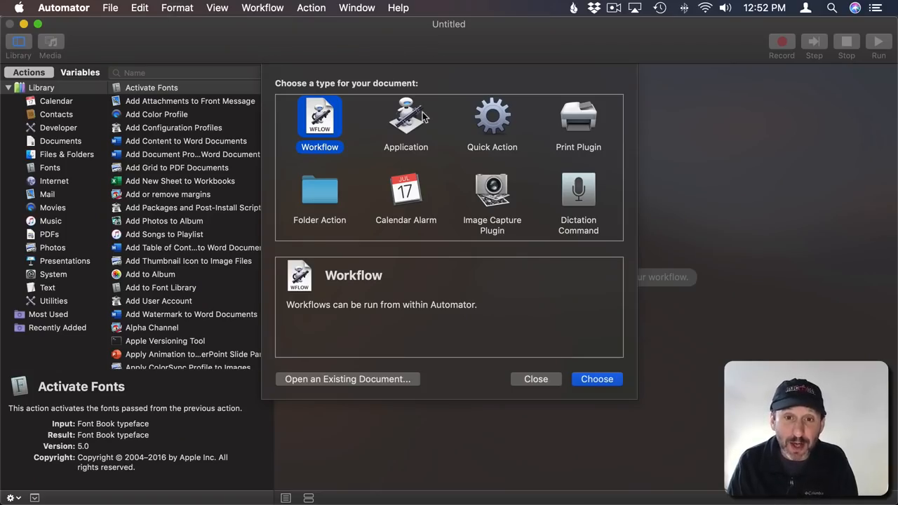
pyautogui.moveTo(399, 134)
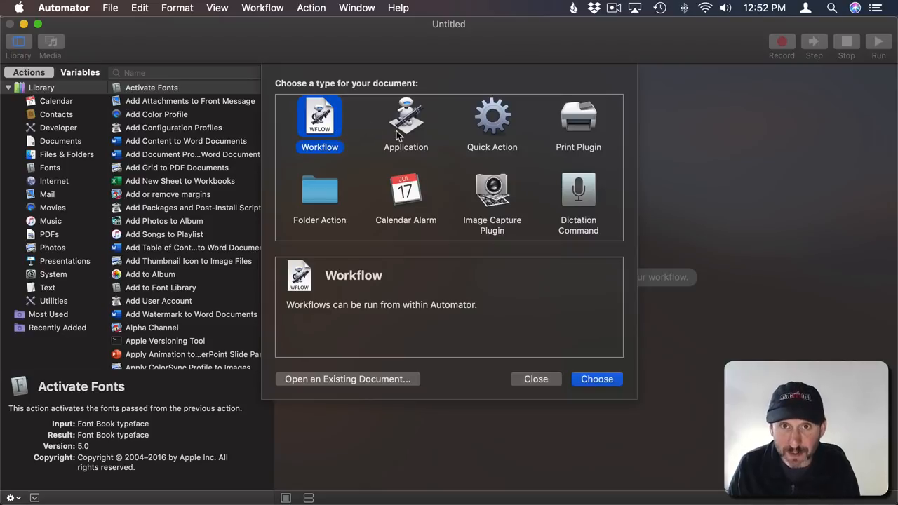
# Choose Quick Action as the new Automator document type.
pyautogui.click(492, 118)
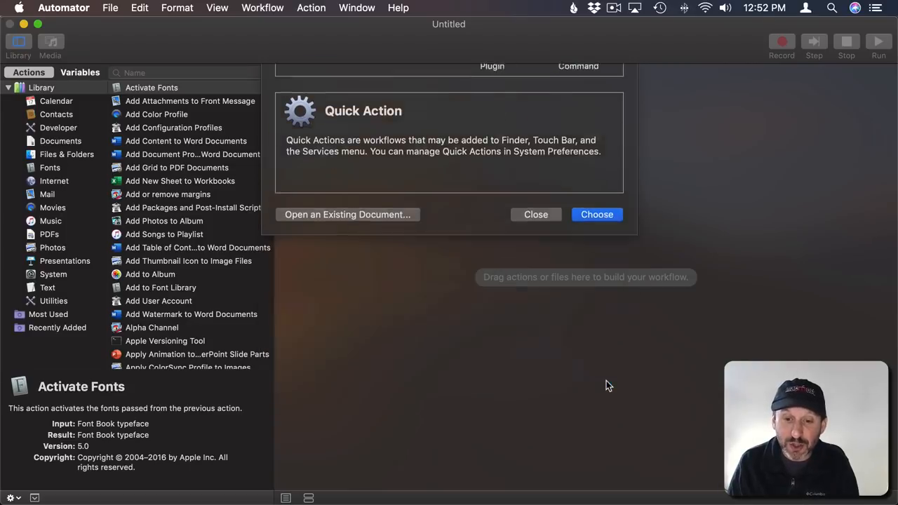
pyautogui.click(597, 214)
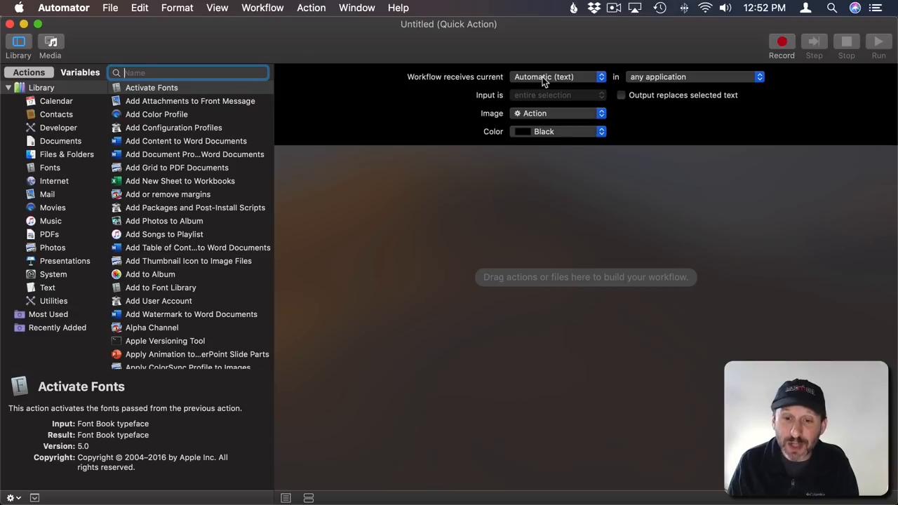
# Set the workflow to receive no input in any application.
pyautogui.click(556, 76)
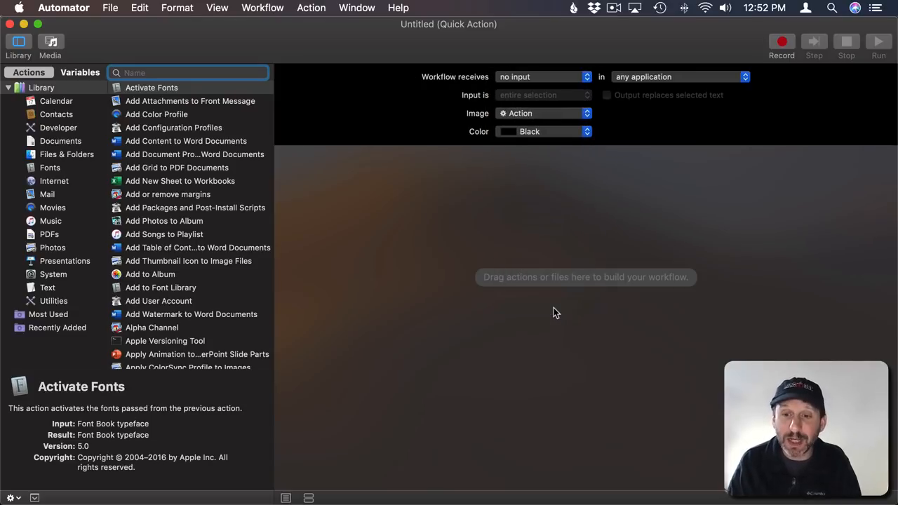
pyautogui.click(677, 76)
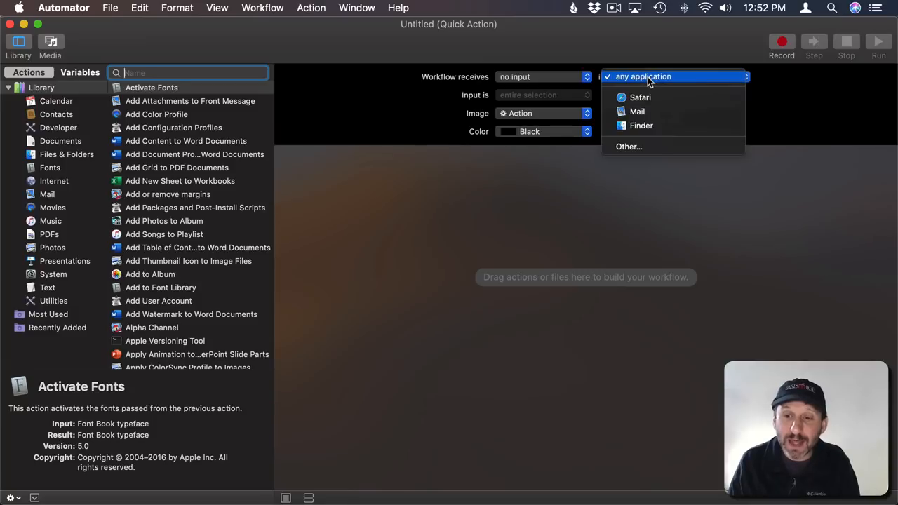
pyautogui.click(655, 77)
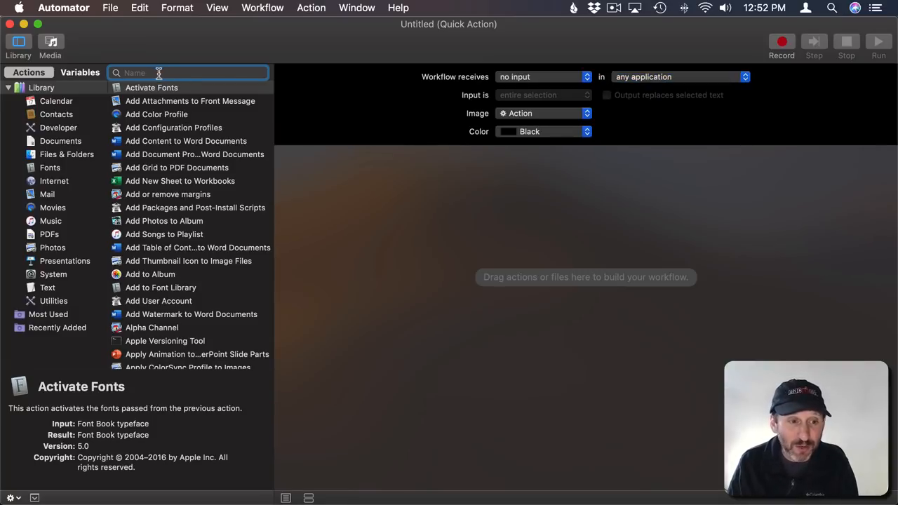
pyautogui.moveTo(109, 244)
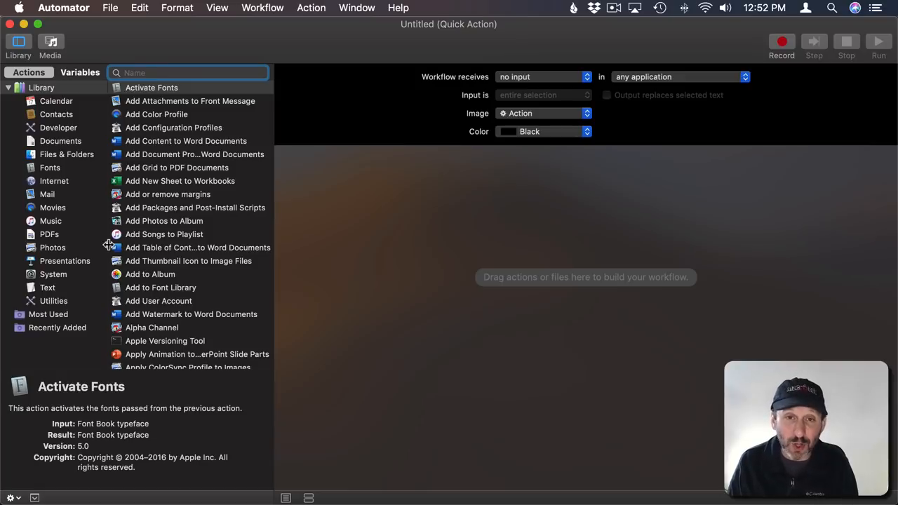
# Add a Launch Application action from Utilities, set to open Calculator.
pyautogui.click(173, 127)
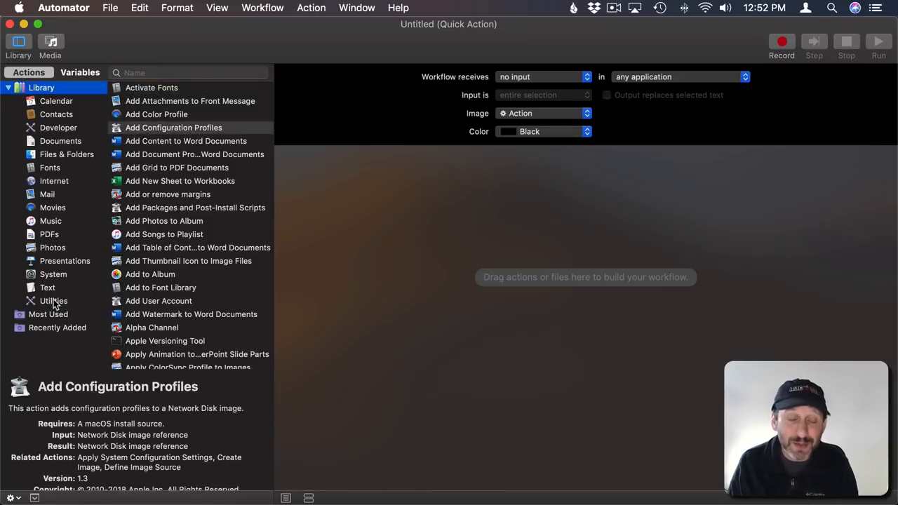
pyautogui.click(51, 301)
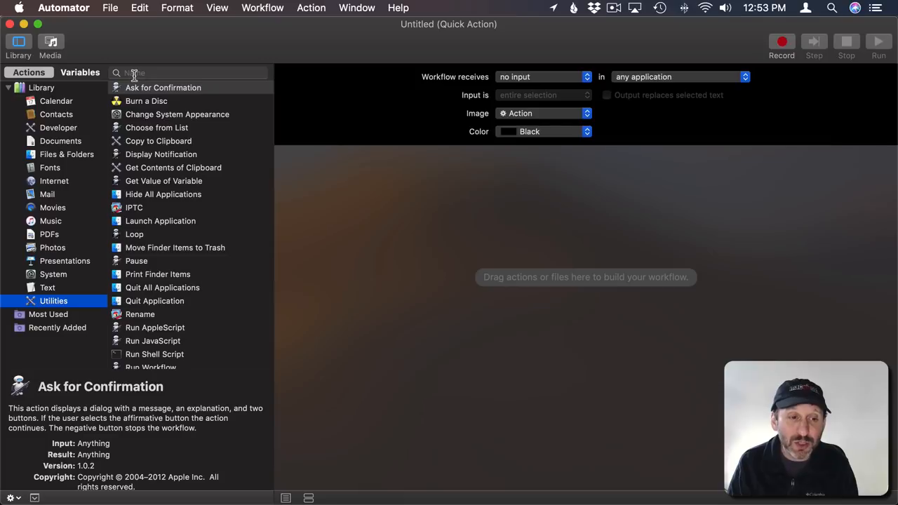
pyautogui.click(159, 221)
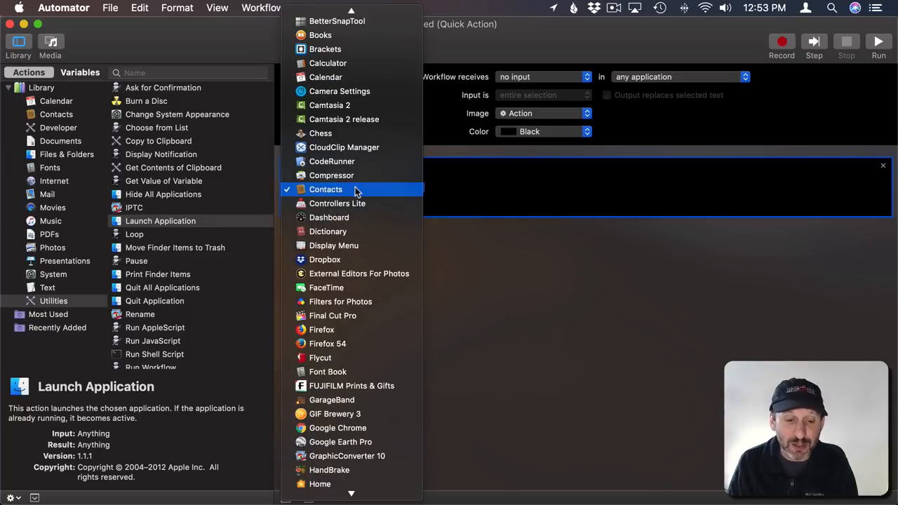
pyautogui.moveTo(352, 203)
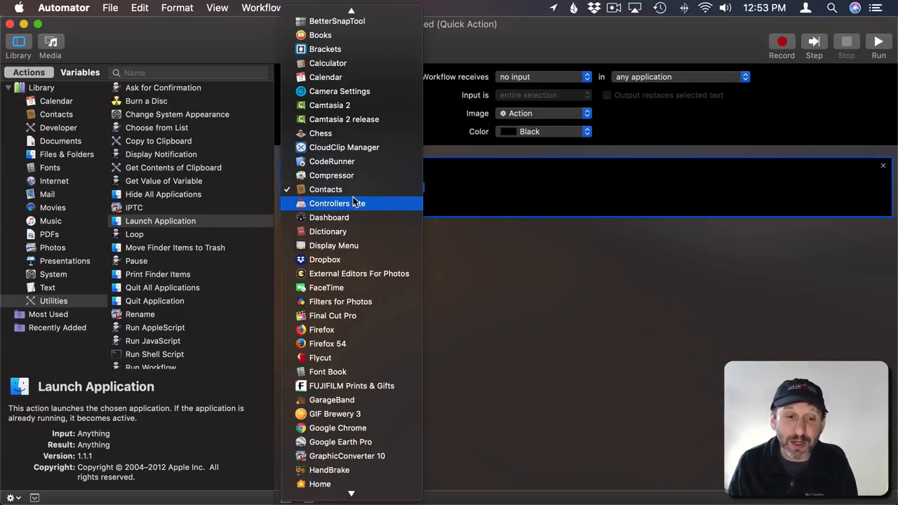
pyautogui.click(328, 63)
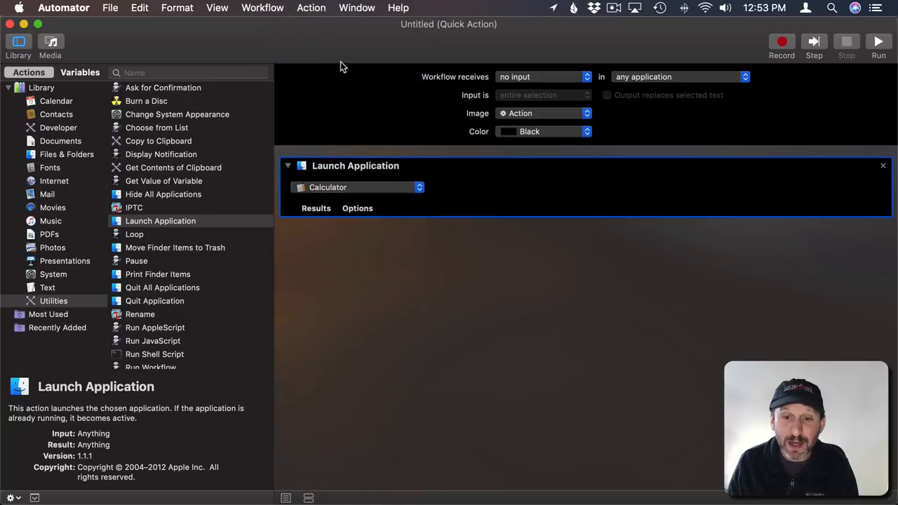
# Save the workflow from the File menu with the name 'Launch Calculator'.
pyautogui.click(111, 8)
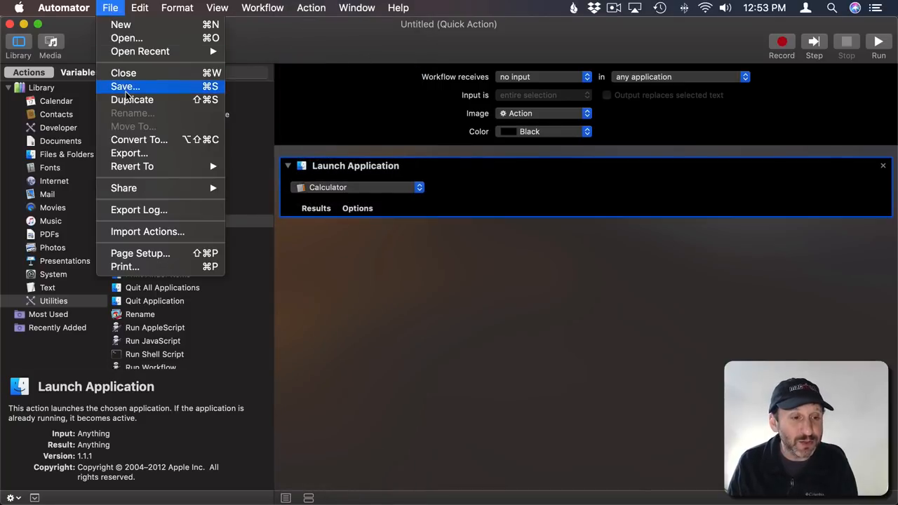
pyautogui.click(124, 86)
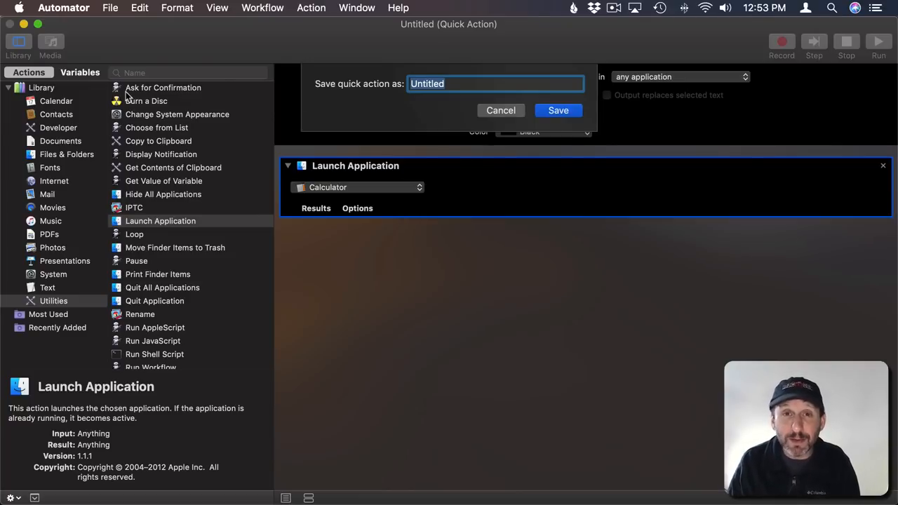
pyautogui.write('Launch')
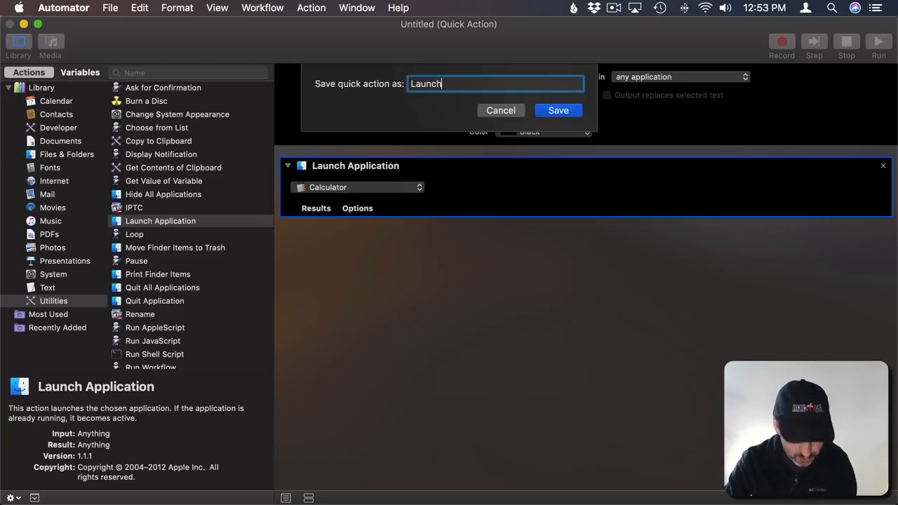
pyautogui.write('Cal')
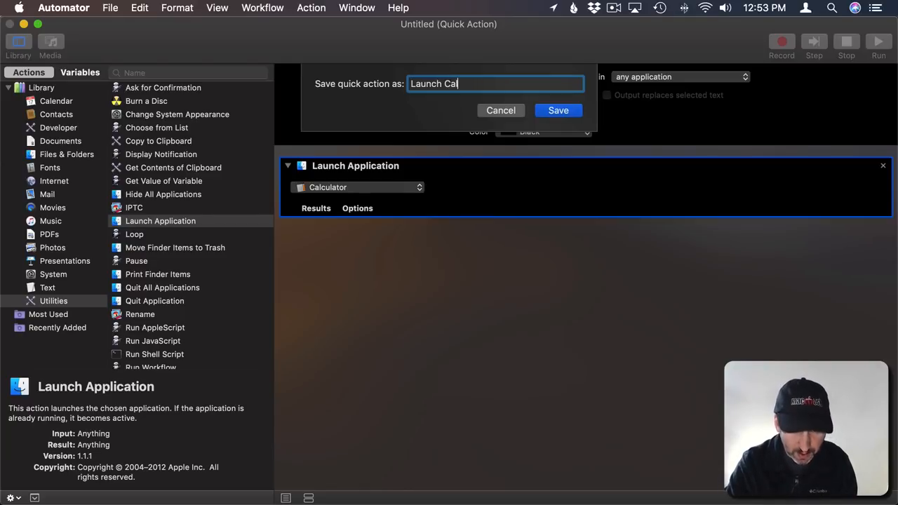
pyautogui.click(558, 111)
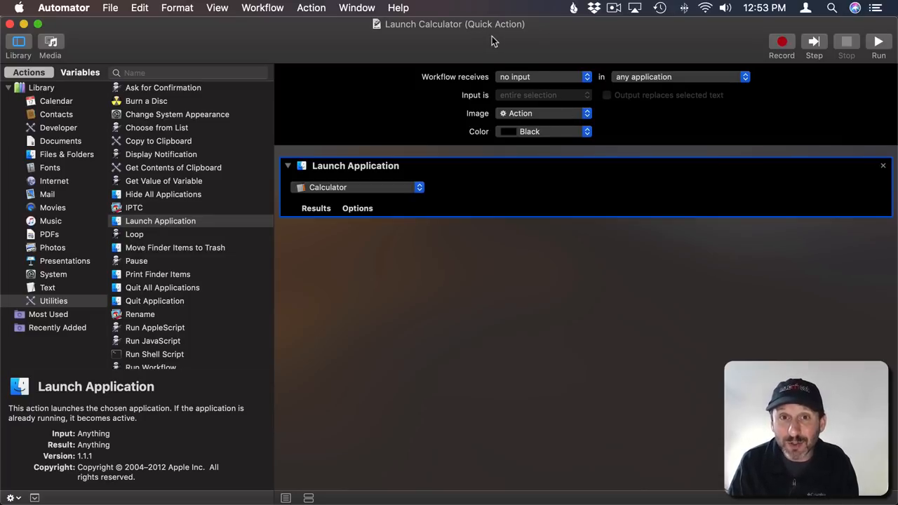
pyautogui.moveTo(517, 25)
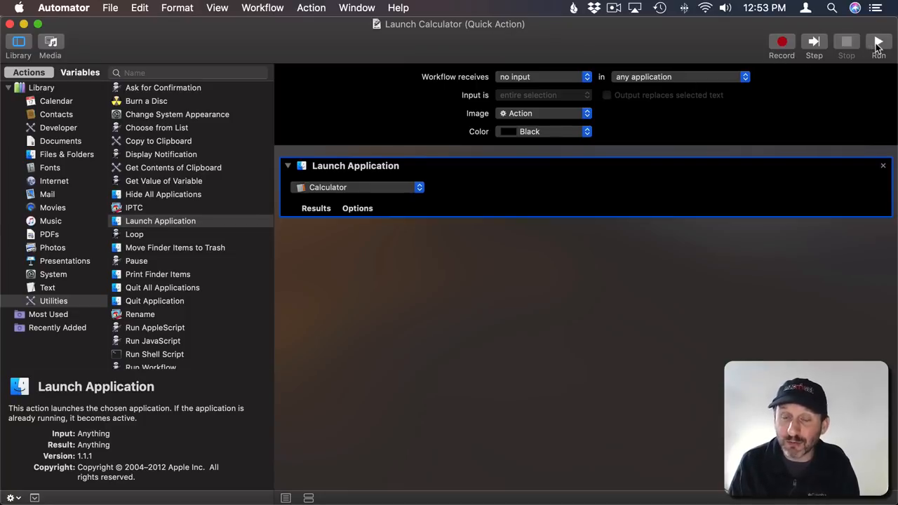
# Test-run the workflow, then show Keyboard preferences' Shortcuts tab.
pyautogui.click(875, 43)
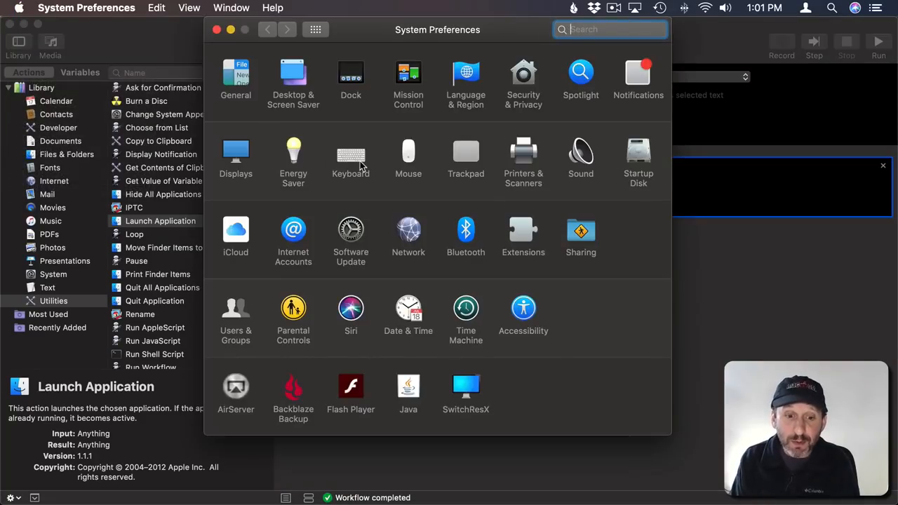
pyautogui.click(350, 151)
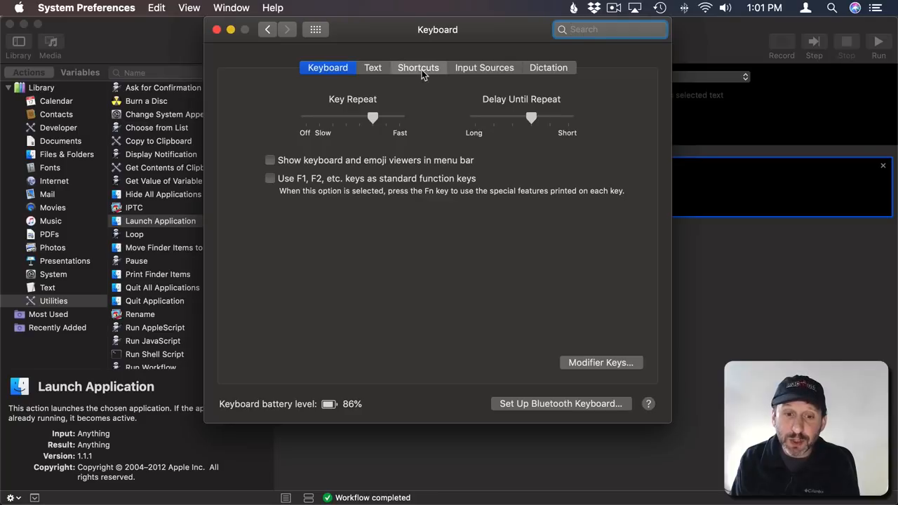
pyautogui.click(418, 68)
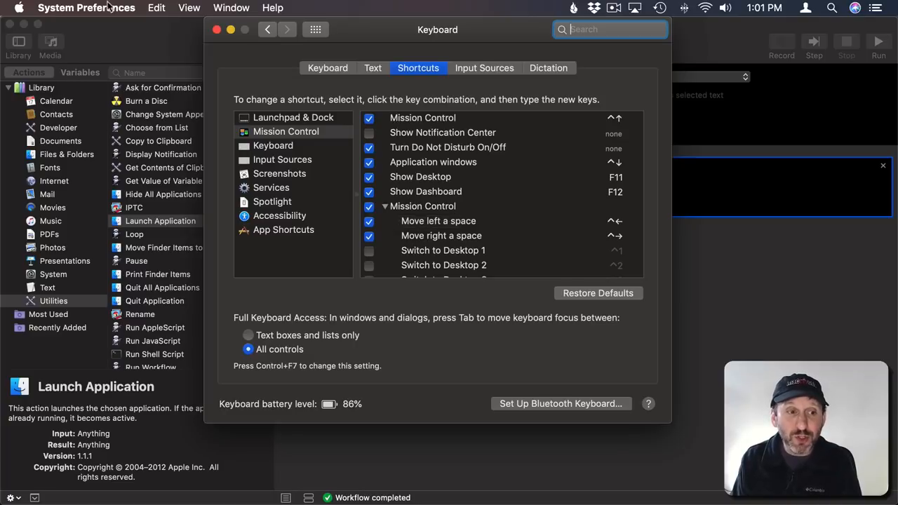
# Verify Launch Calculator in System Preferences and Finder Services menus, then select App Shortcuts.
pyautogui.click(86, 8)
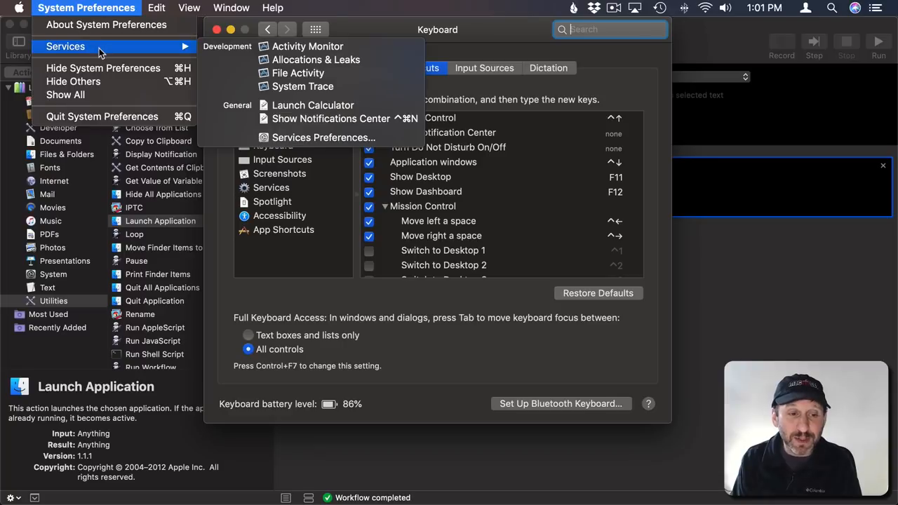
pyautogui.moveTo(314, 105)
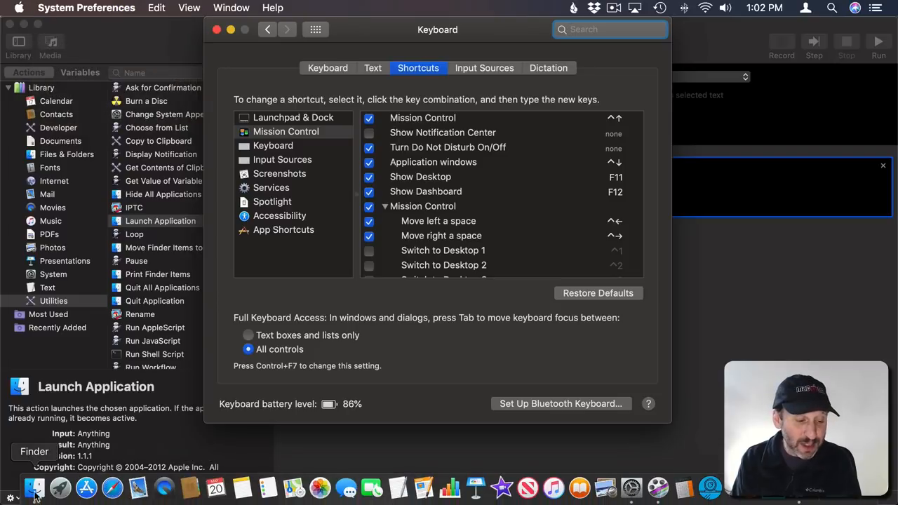
pyautogui.click(52, 7)
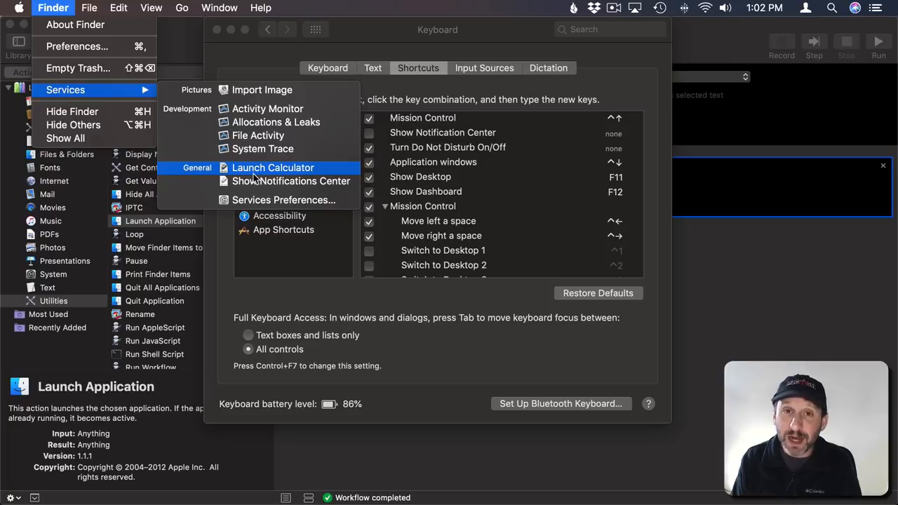
pyautogui.moveTo(404, 107)
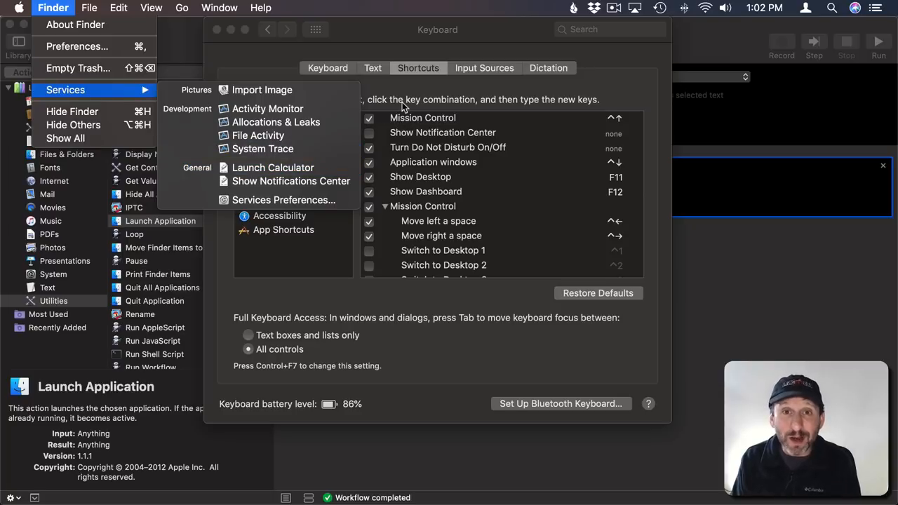
pyautogui.moveTo(406, 95)
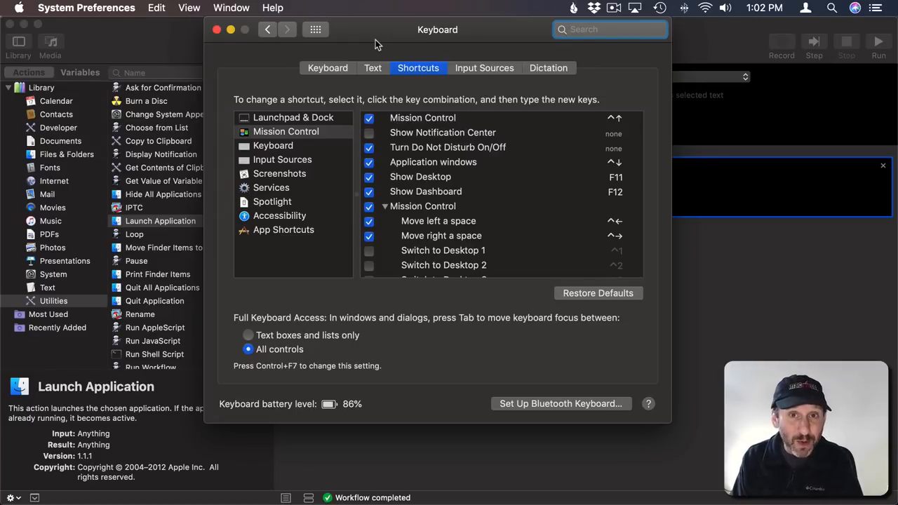
pyautogui.click(283, 229)
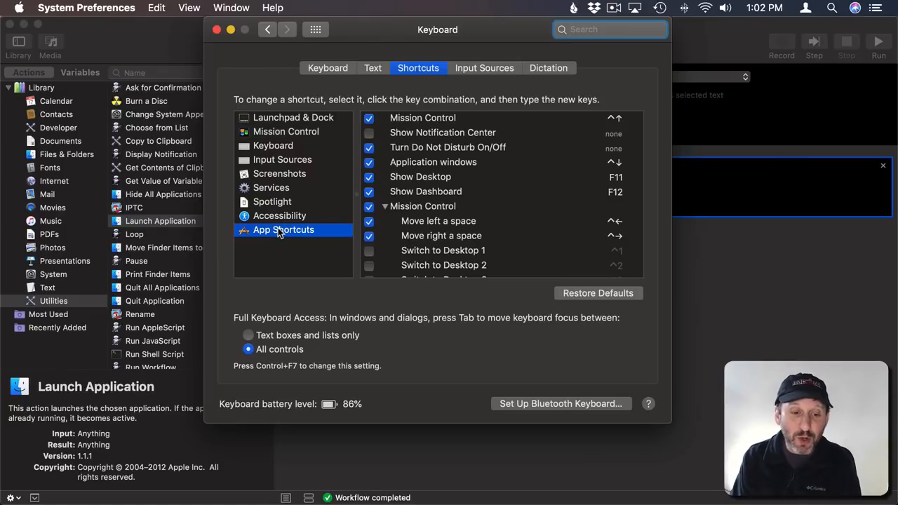
# Create an All Applications app shortcut titled 'Launch Calculator' and focus its key field.
pyautogui.click(282, 229)
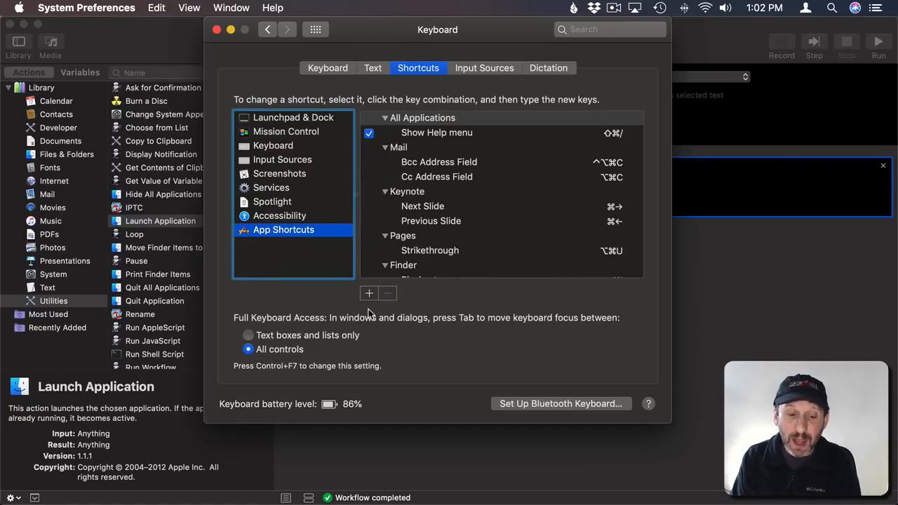
pyautogui.click(369, 293)
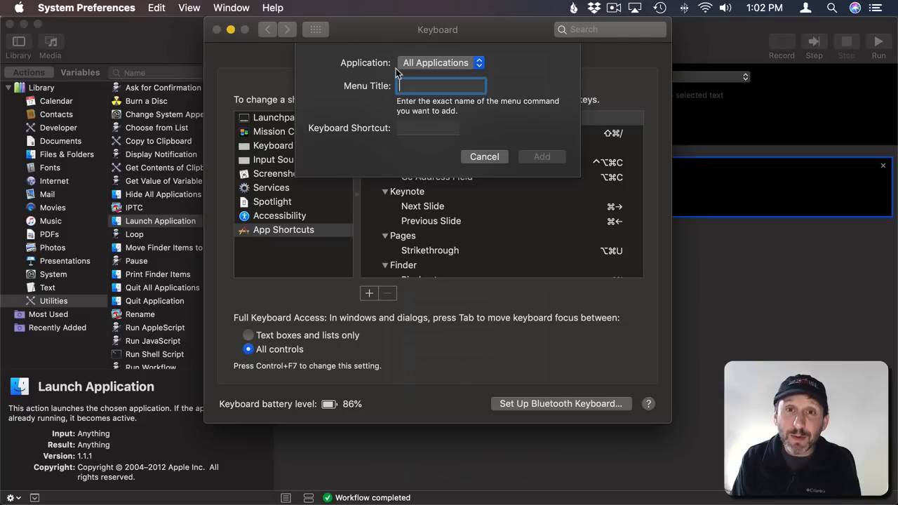
pyautogui.click(440, 63)
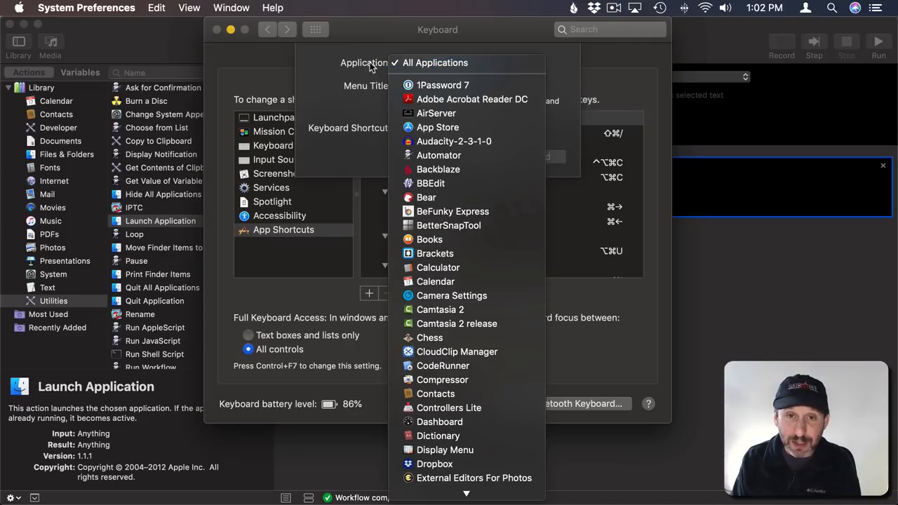
pyautogui.click(435, 63)
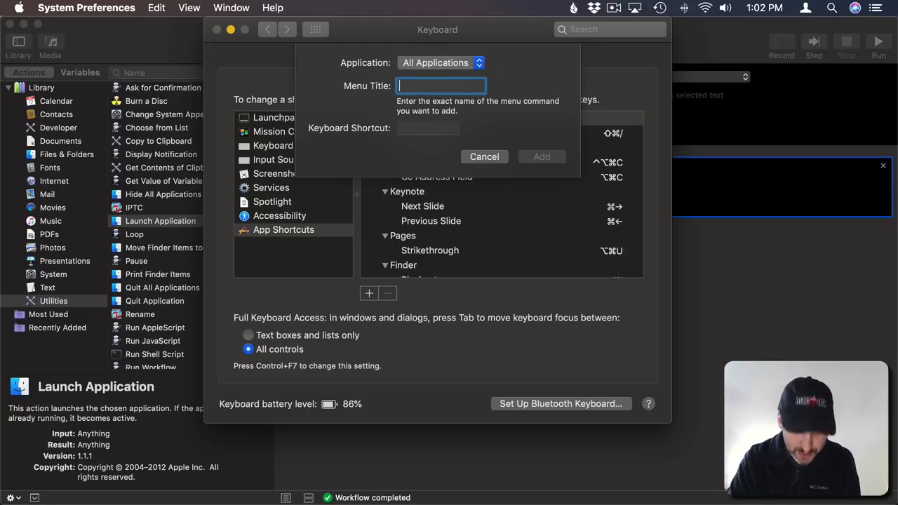
pyautogui.write('Launch Calculator')
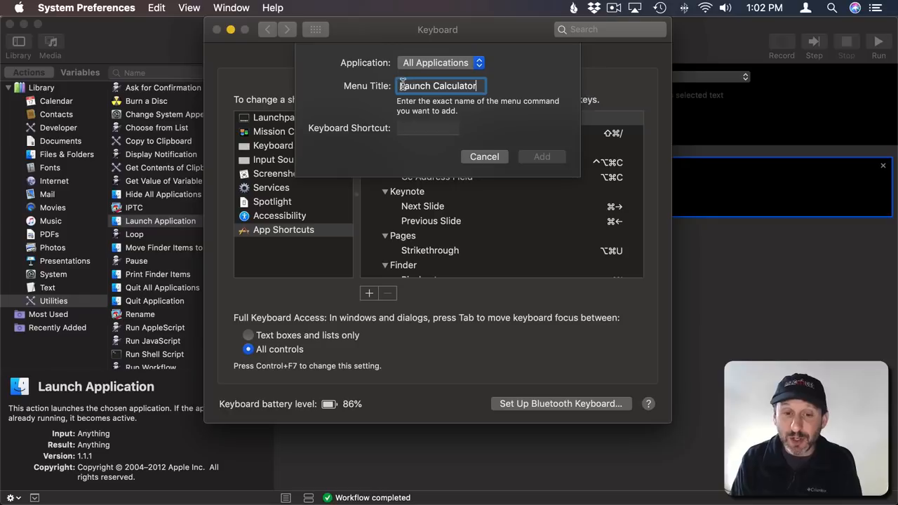
pyautogui.click(428, 127)
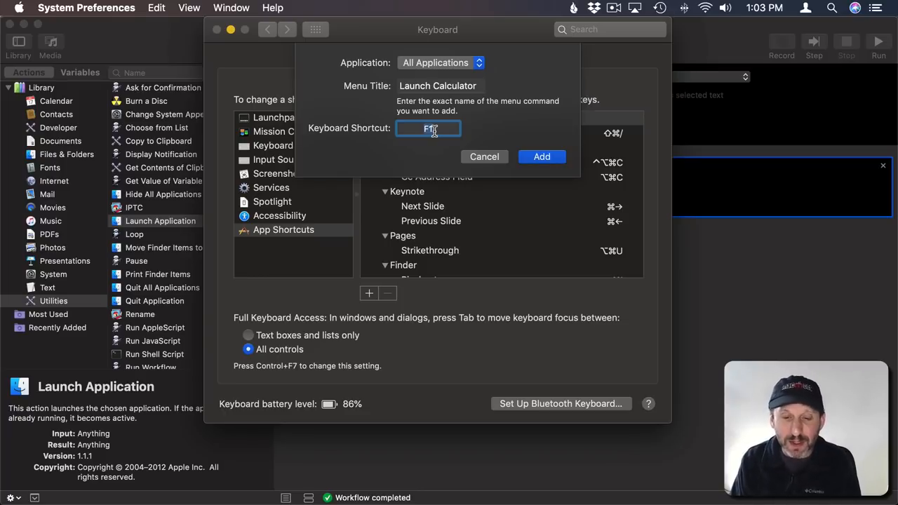
# Add the F1 shortcut and enable 'Use F1, F2, etc. keys as standard function keys'.
pyautogui.click(542, 156)
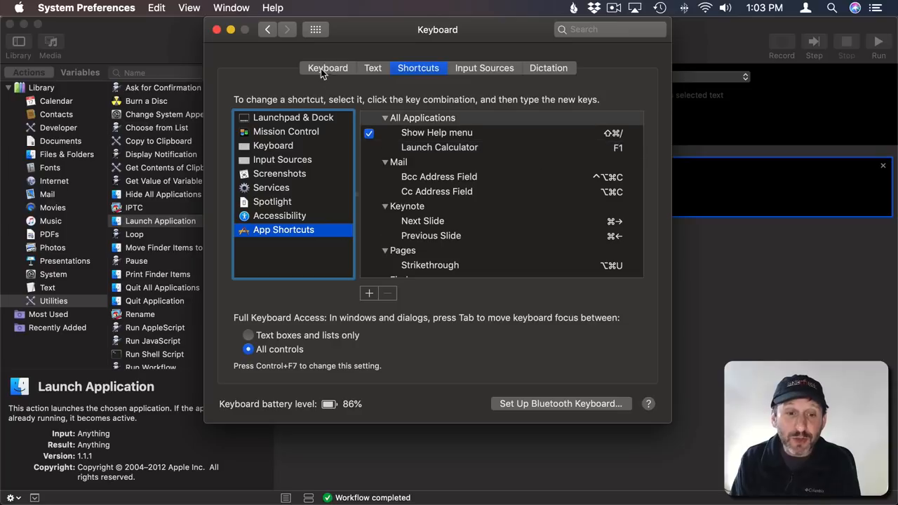
pyautogui.click(327, 68)
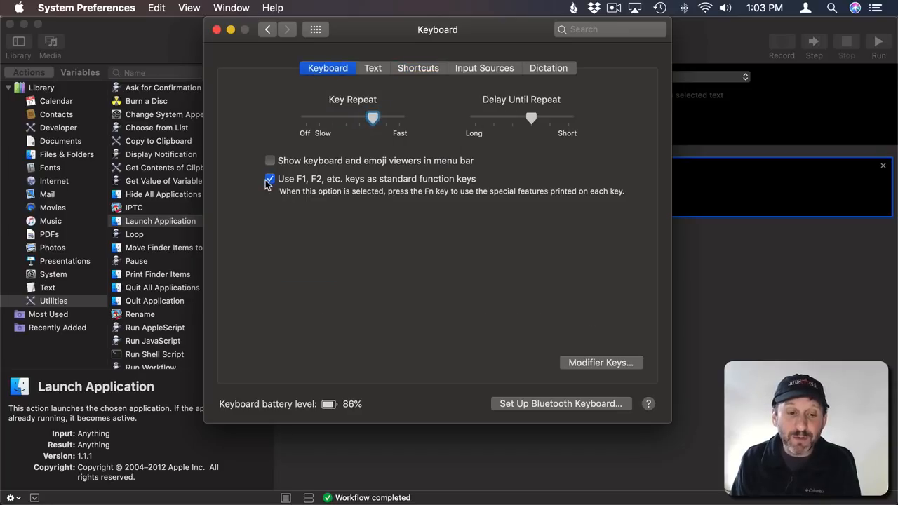
pyautogui.click(268, 179)
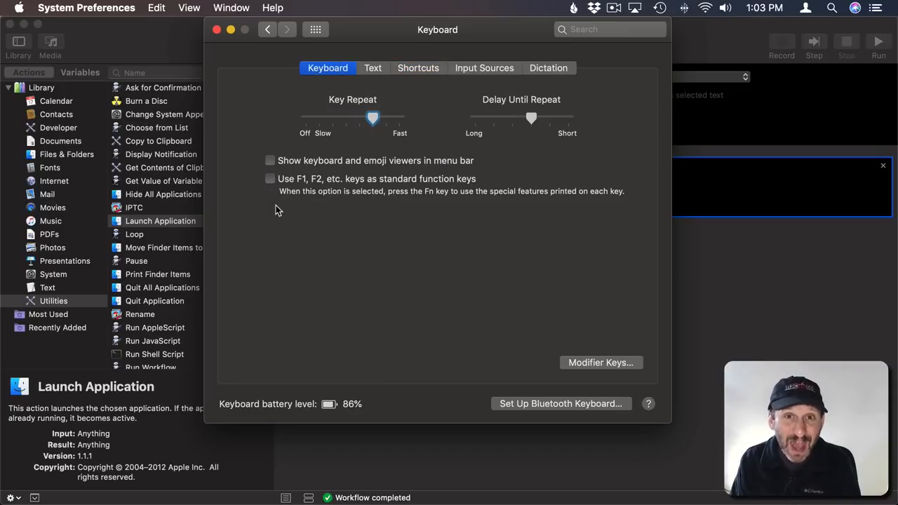
pyautogui.click(267, 179)
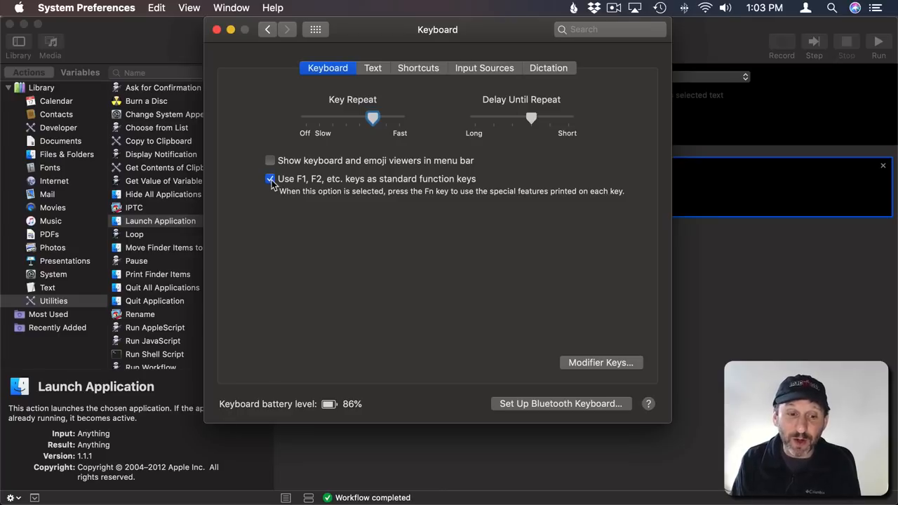